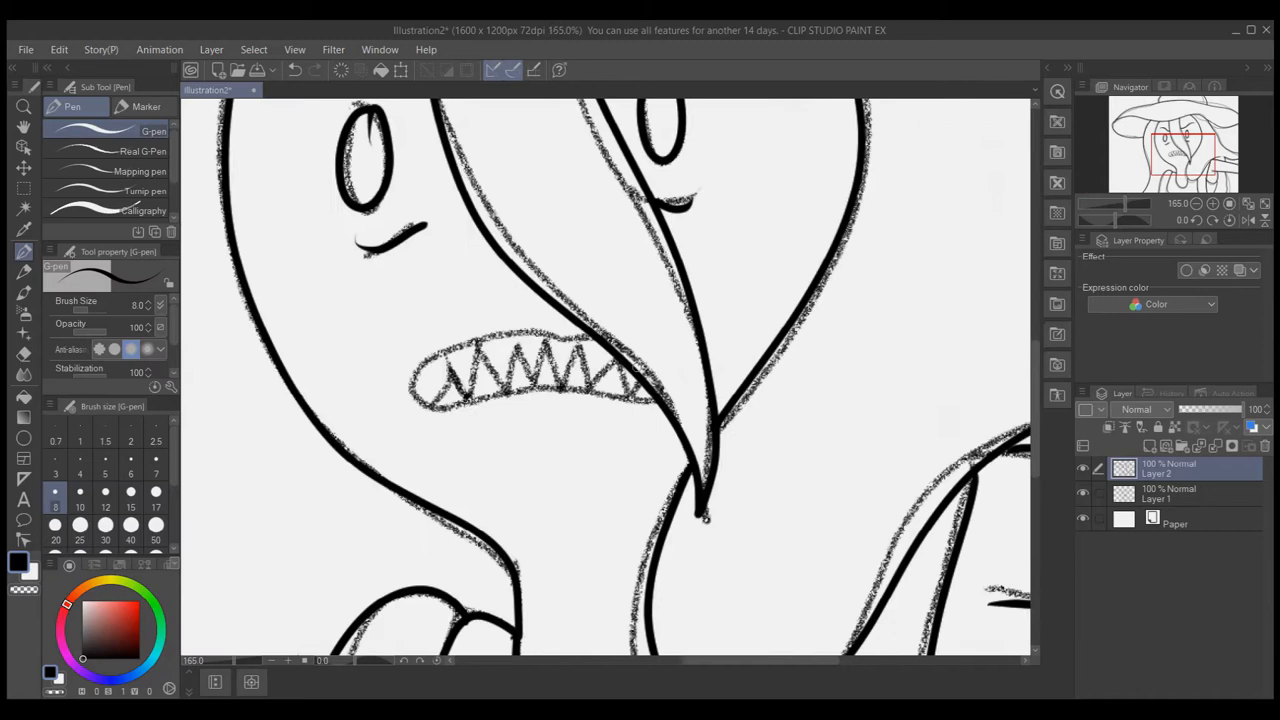
{"action": "mouse_move", "coordinate": [608, 420]}
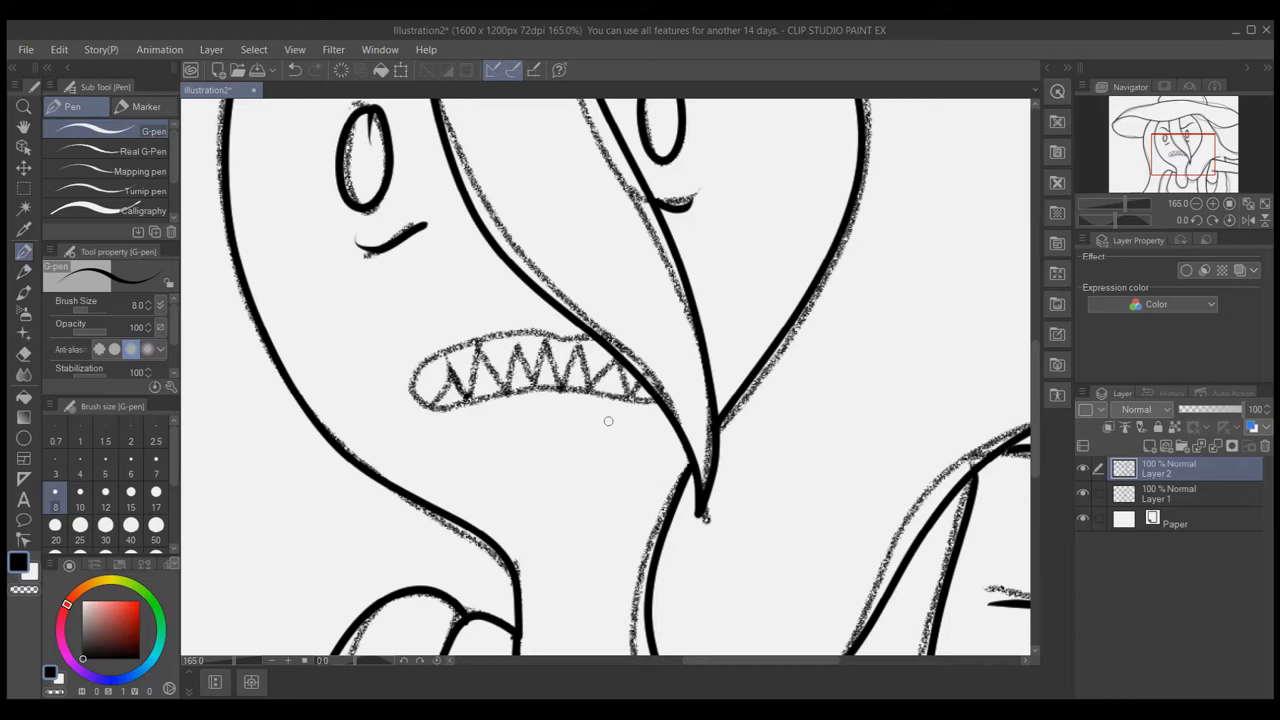